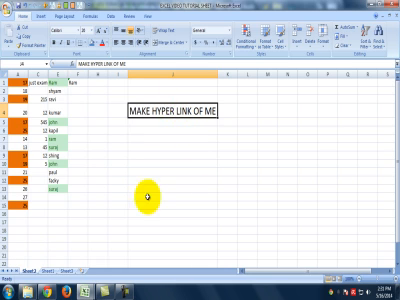
pyautogui.moveTo(164, 110)
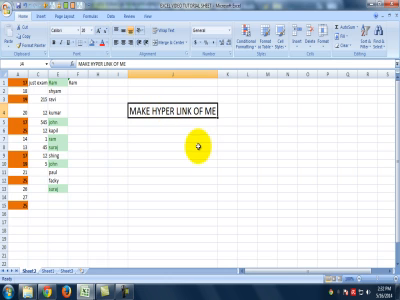
pyautogui.moveTo(156, 108)
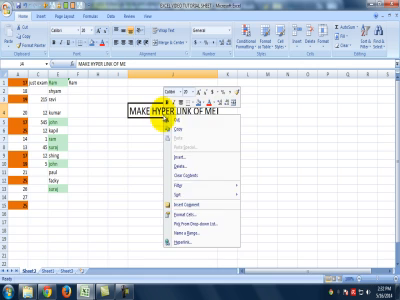
pyautogui.moveTo(204, 240)
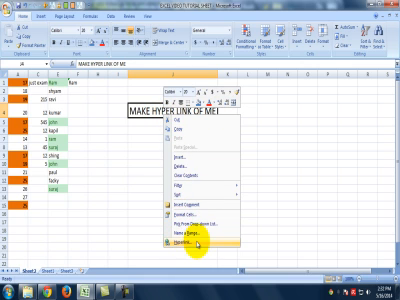
# Show the Insert ribbon with its link and object commands
pyautogui.click(200, 244)
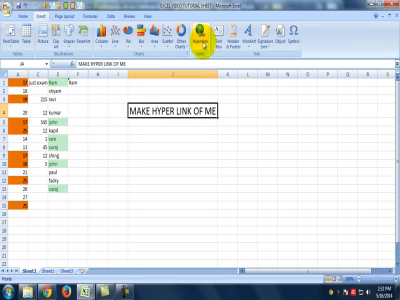
# Link the 'MAKE HYPER LINK OF ME' text to the web page google.com
pyautogui.click(192, 40)
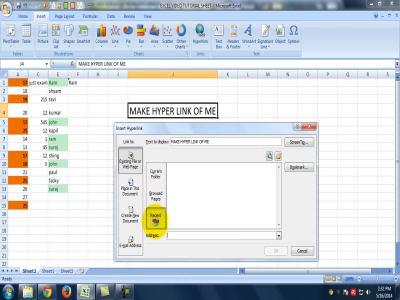
pyautogui.click(156, 220)
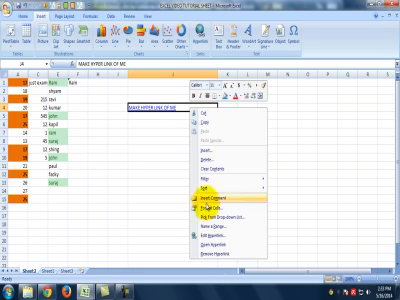
pyautogui.click(208, 202)
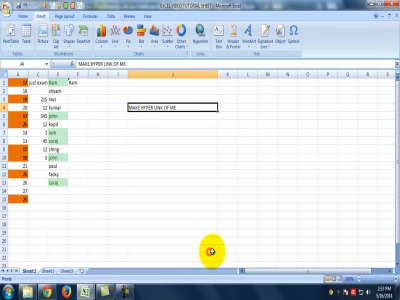
pyautogui.moveTo(176, 108)
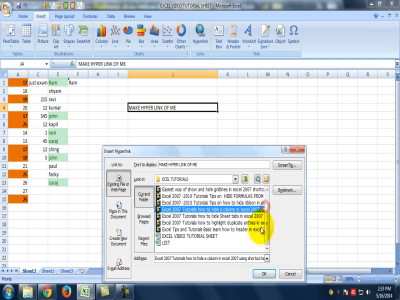
pyautogui.click(250, 244)
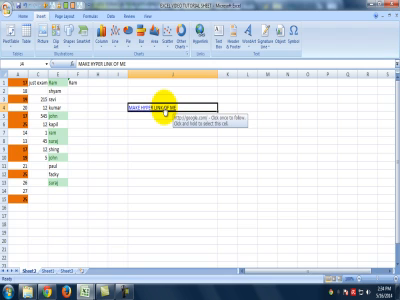
pyautogui.moveTo(128, 278)
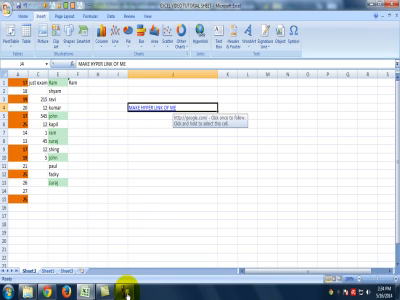